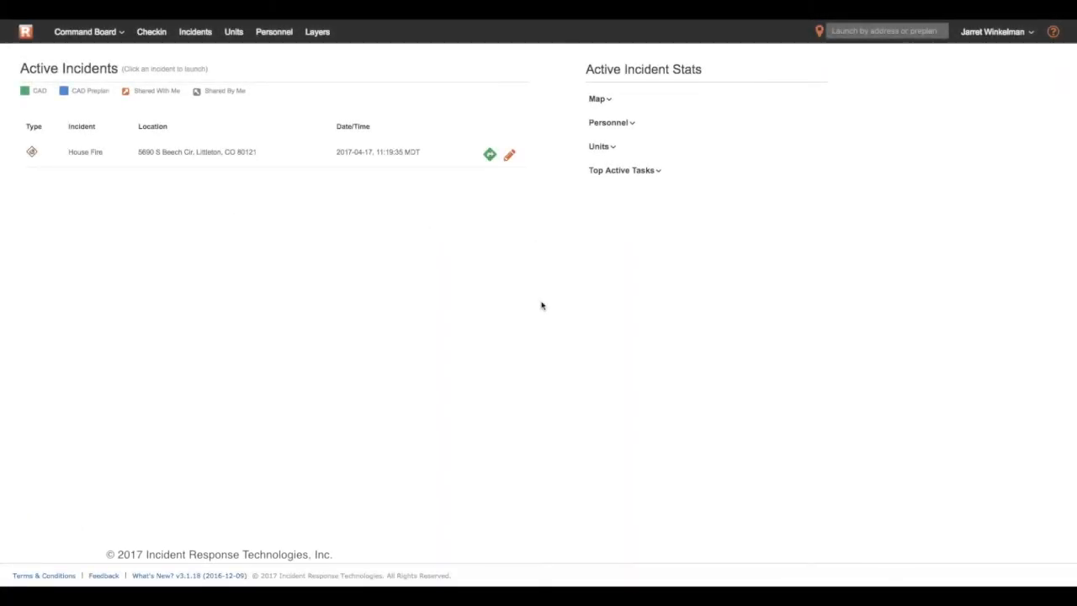
{"action": "mouse_move", "coordinate": [254, 91]}
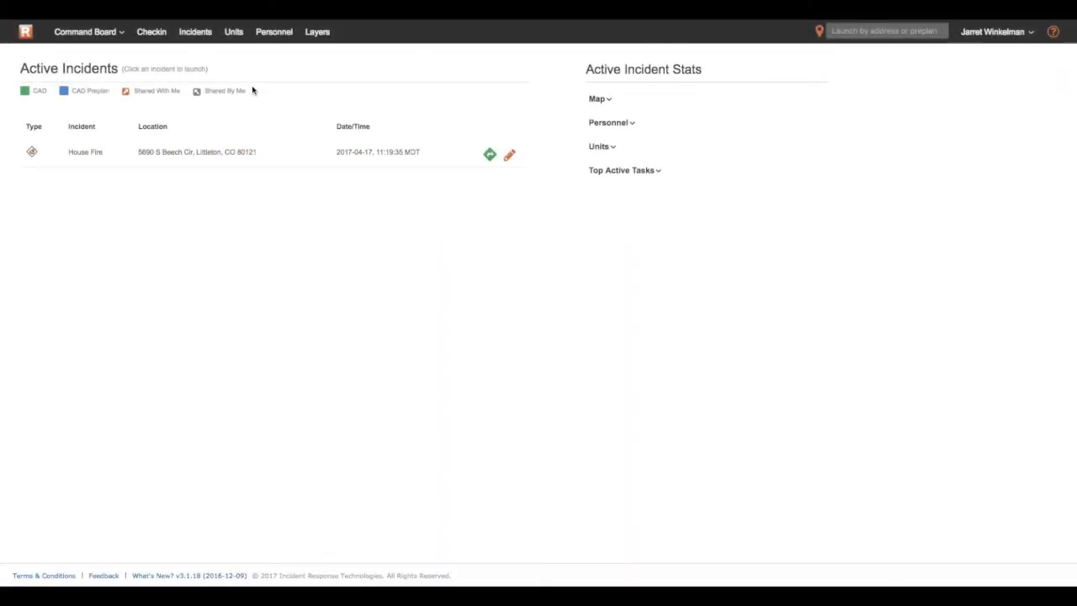
{"action": "mouse_move", "coordinate": [196, 31]}
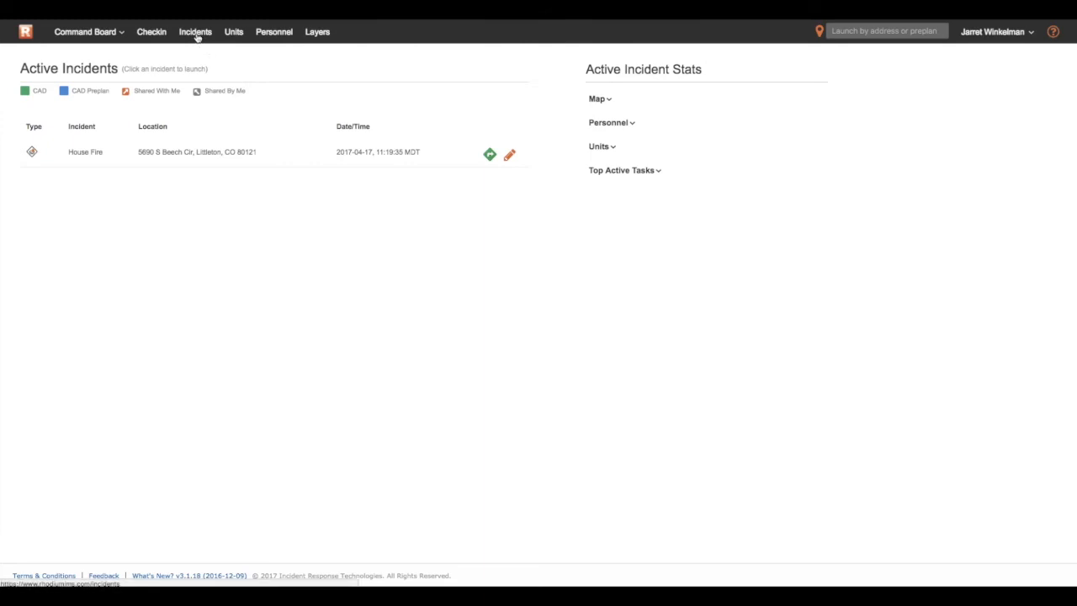
Sync Rhodium's pre-plans with Emergency Reporting to add Office Depot and The Home Depot.
{"action": "left_click", "coordinate": [196, 31]}
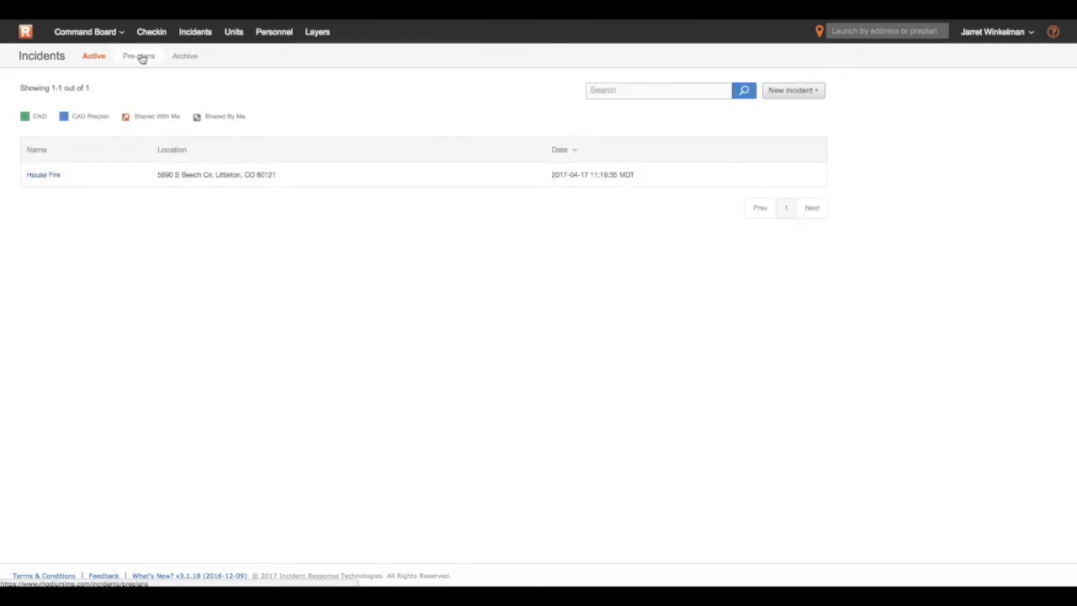
{"action": "left_click", "coordinate": [137, 56]}
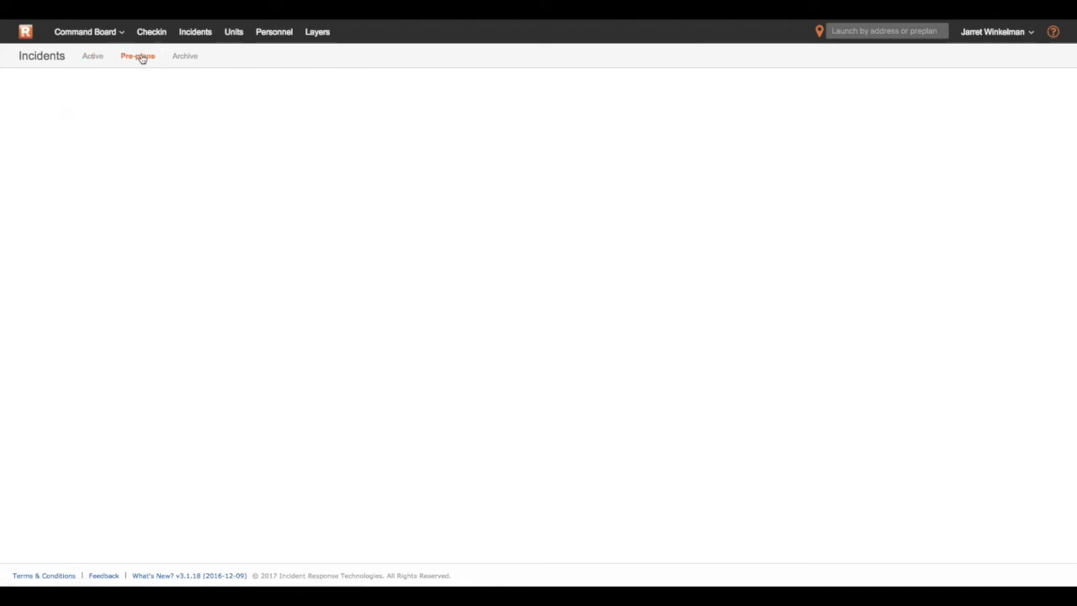
{"action": "left_click", "coordinate": [138, 56]}
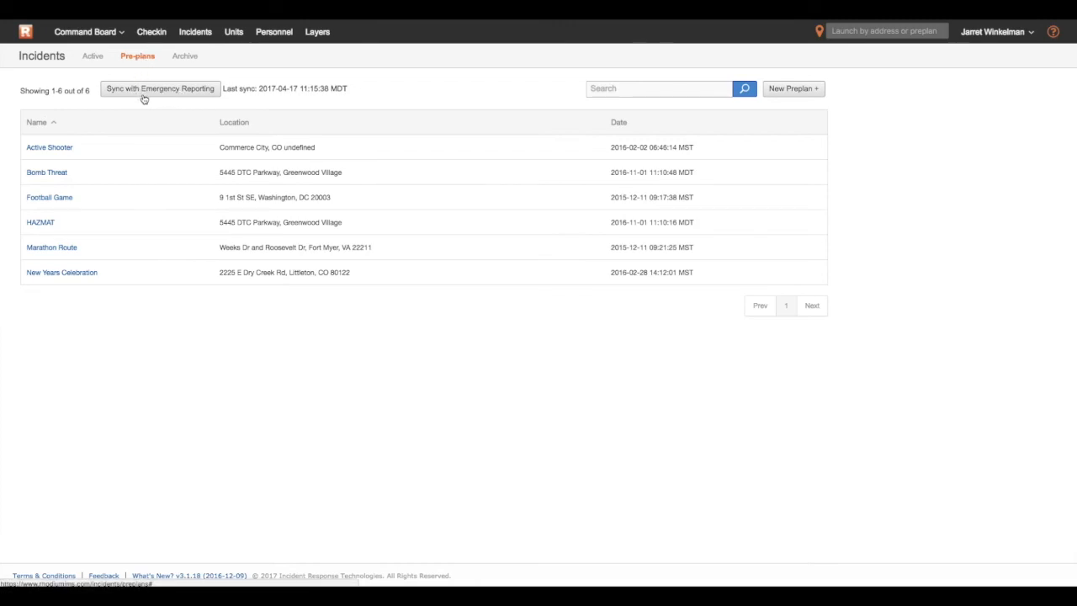
{"action": "left_click", "coordinate": [160, 89]}
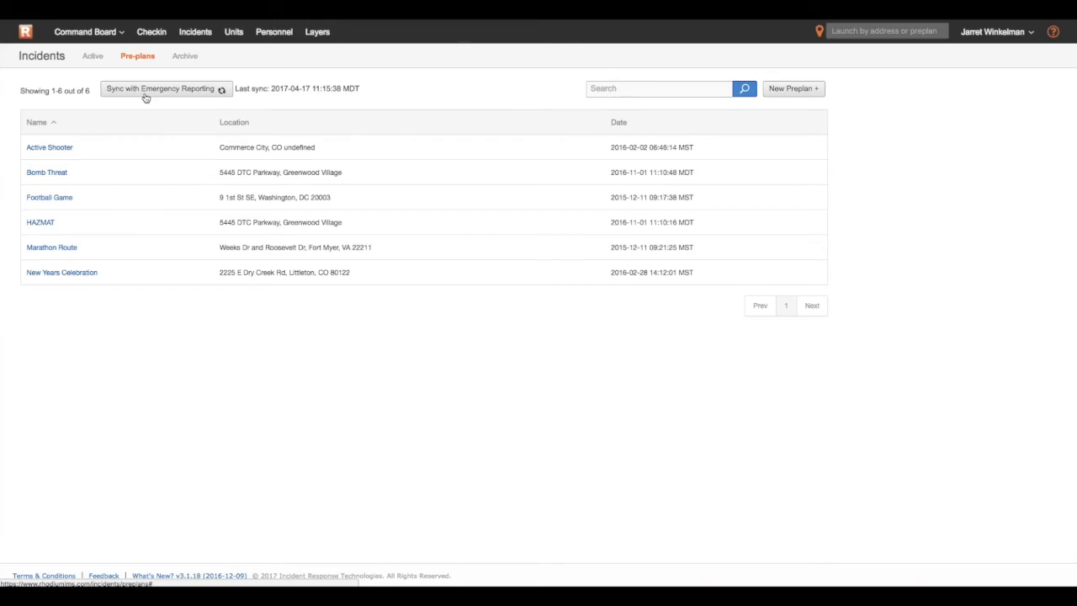
{"action": "left_click", "coordinate": [162, 88]}
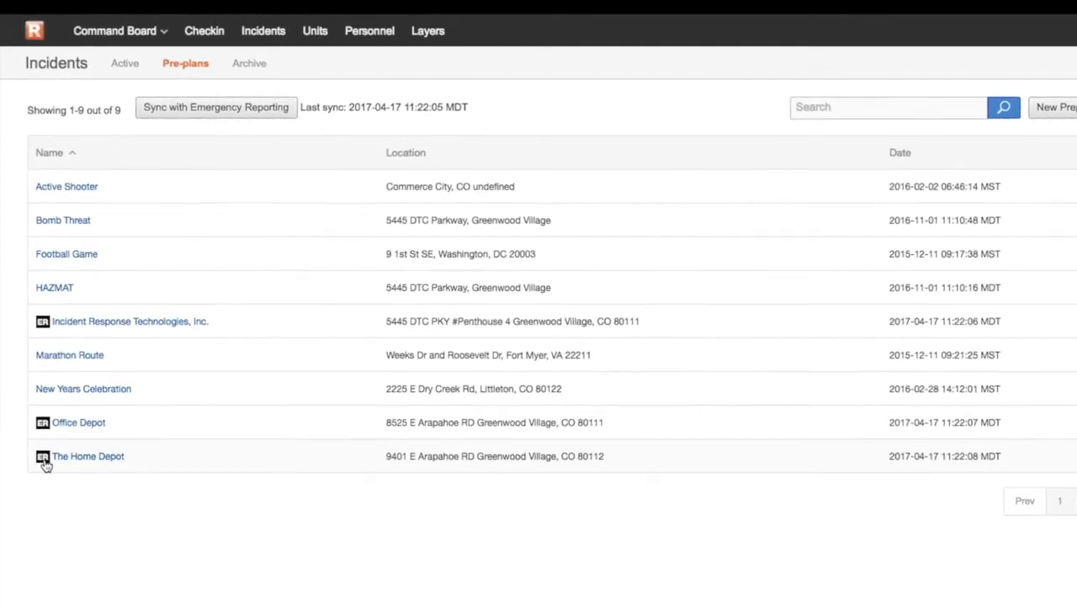
Open The Home Depot preplan and view its contacts and available checklists.
{"action": "left_click", "coordinate": [87, 456]}
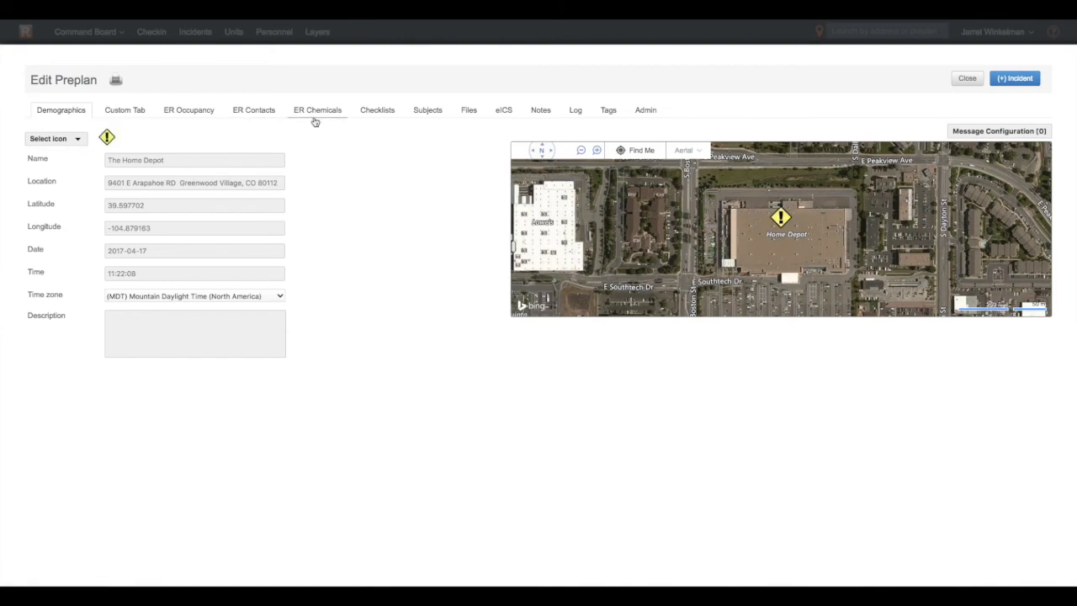
{"action": "mouse_move", "coordinate": [427, 114]}
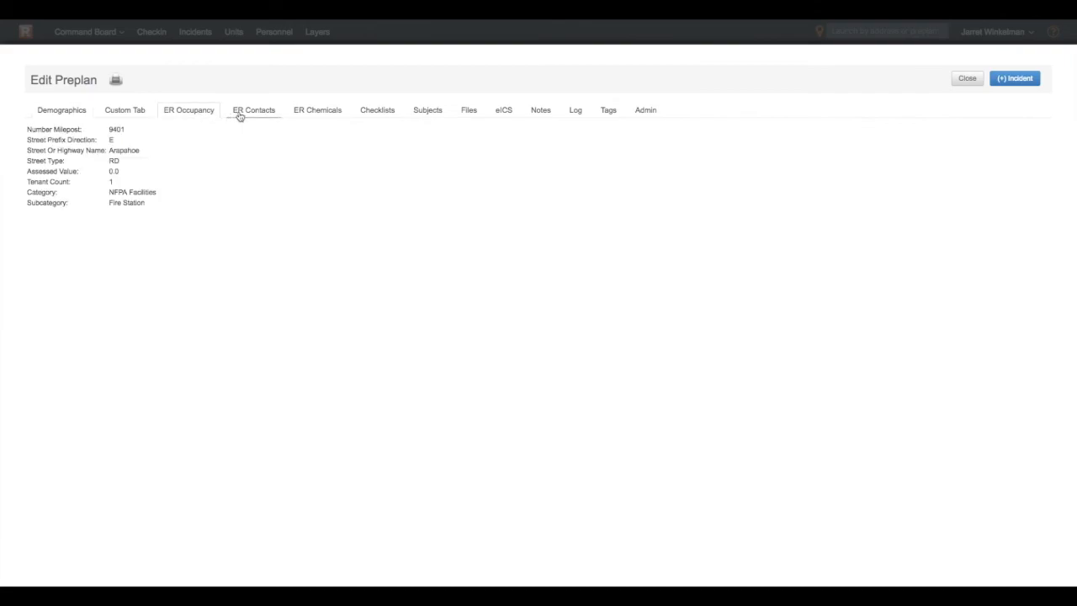
{"action": "left_click", "coordinate": [254, 109]}
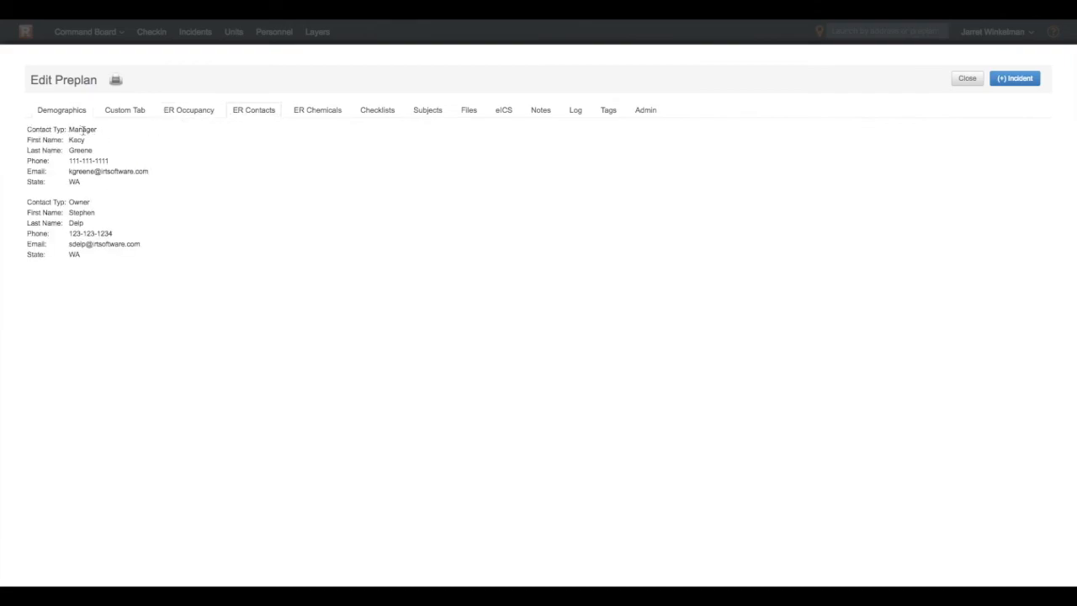
{"action": "mouse_move", "coordinate": [206, 186]}
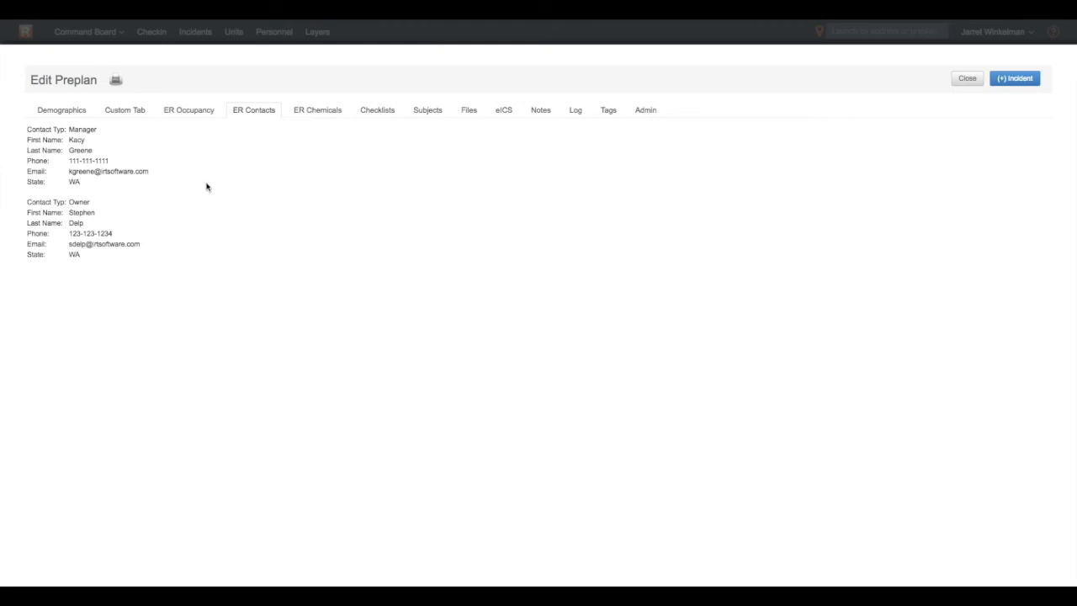
{"action": "left_click", "coordinate": [377, 109]}
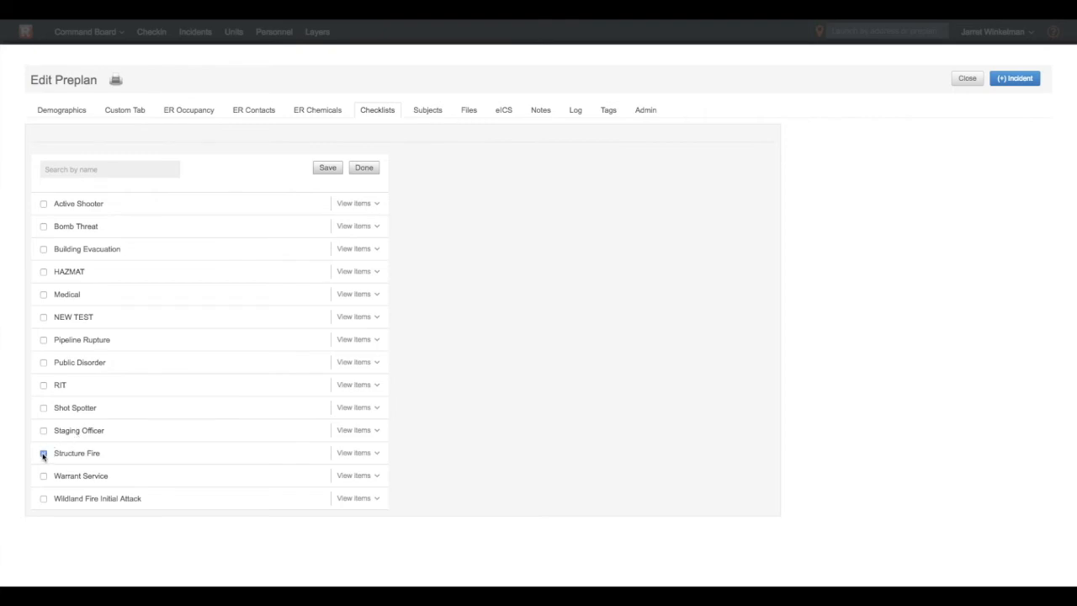
Tick Structure Fire and HAZMAT on The Home Depot preplan and save.
{"action": "left_click", "coordinate": [43, 452]}
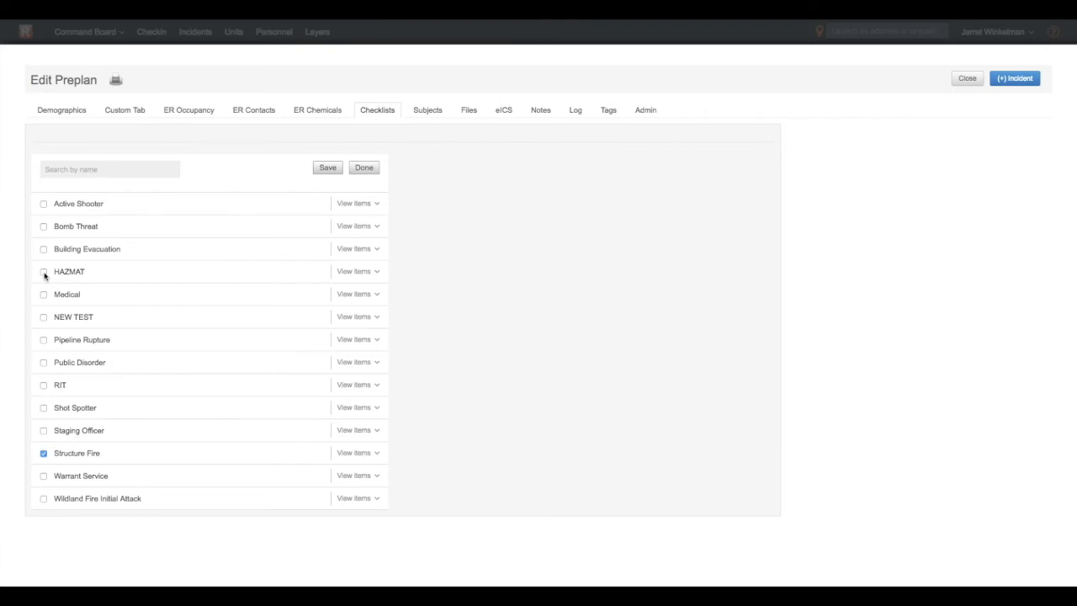
{"action": "left_click", "coordinate": [44, 271]}
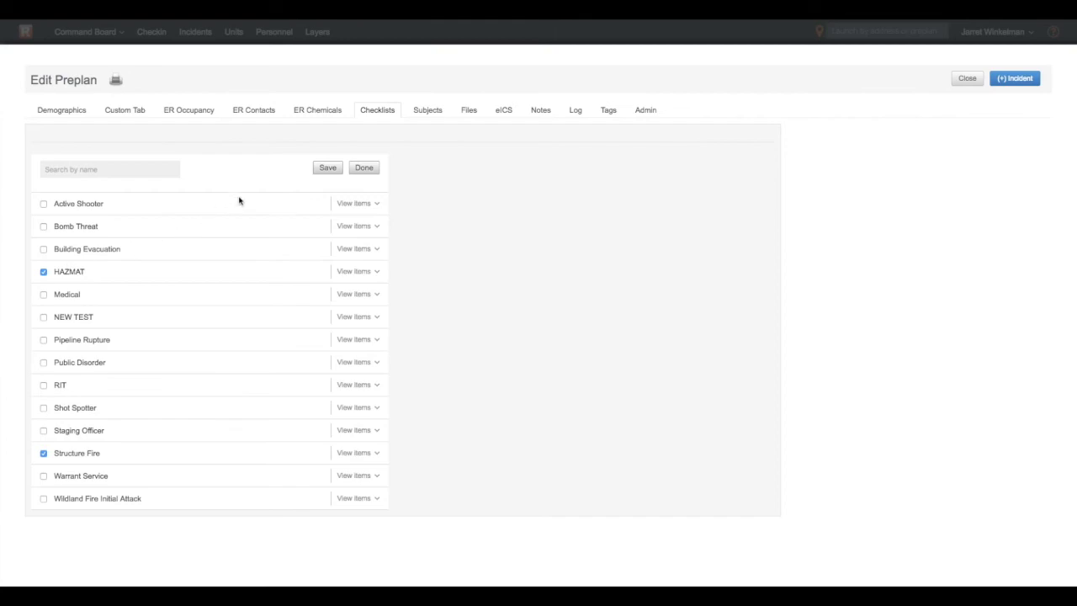
{"action": "left_click", "coordinate": [328, 167]}
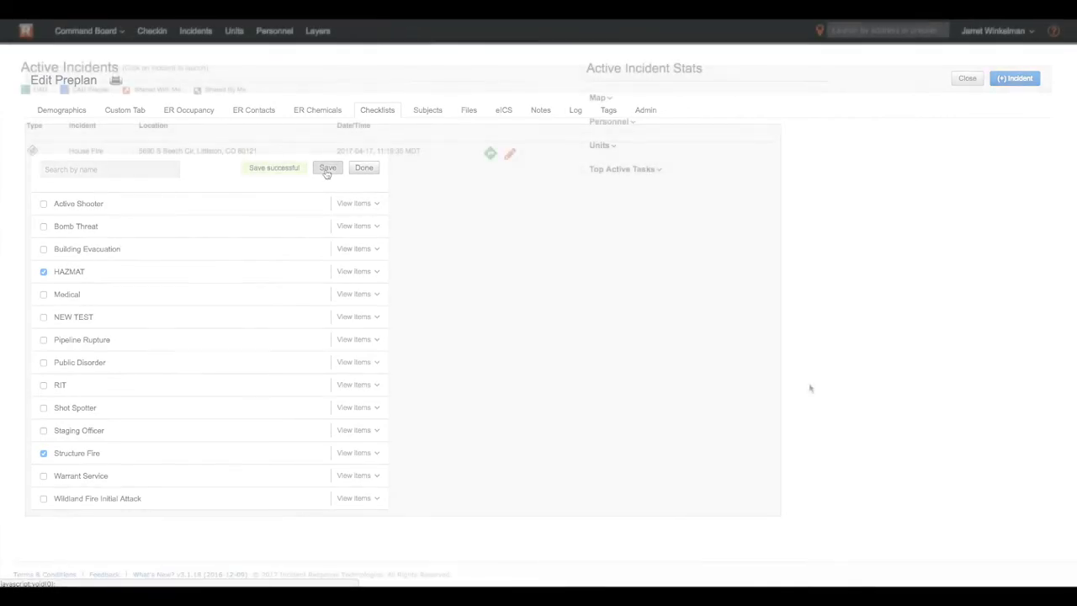
{"action": "left_click", "coordinate": [363, 167]}
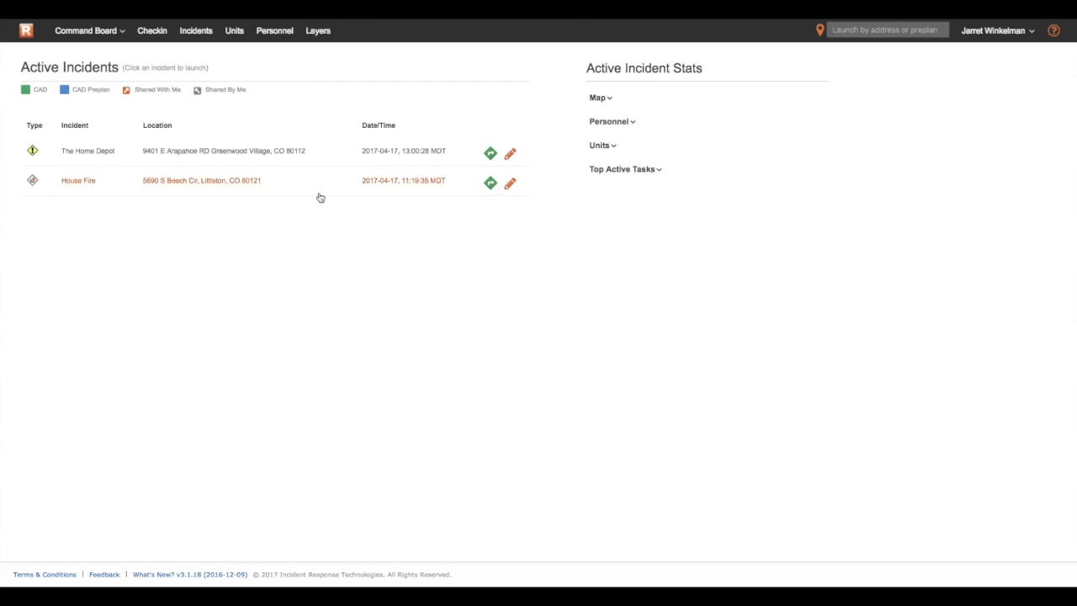
Launch The Home Depot incident and show its available units and personnel.
{"action": "left_click", "coordinate": [87, 151]}
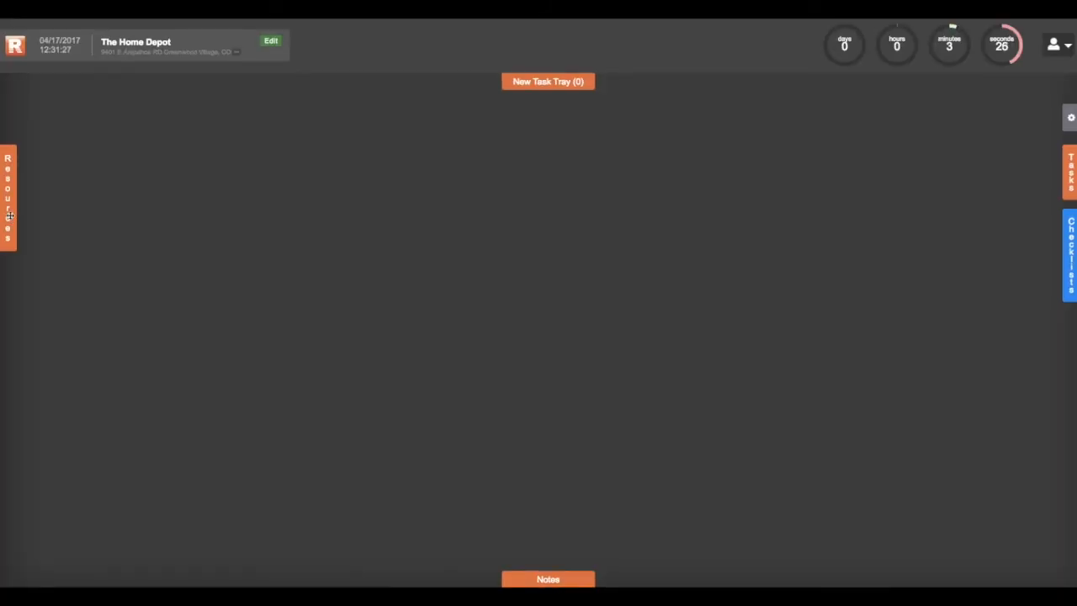
{"action": "left_click", "coordinate": [8, 200]}
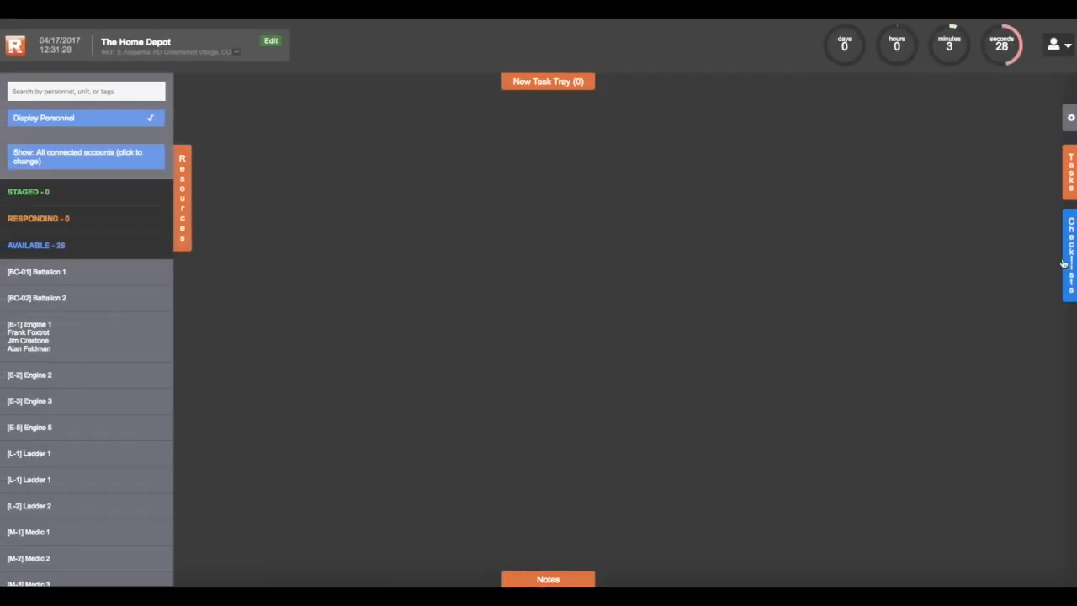
{"action": "left_click", "coordinate": [1072, 172]}
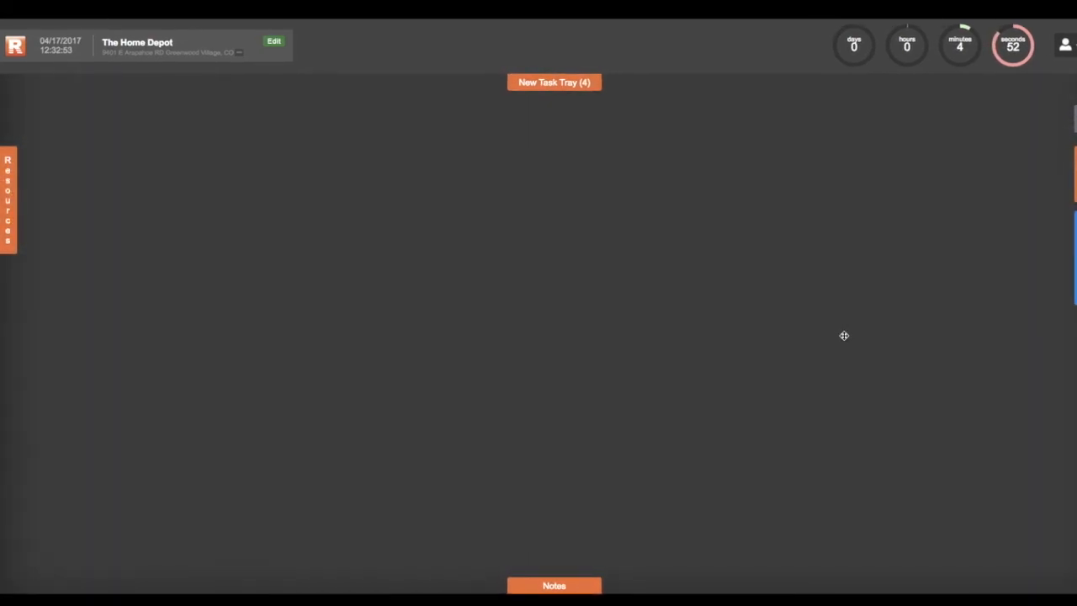
Create a task tile from the tray and open the board background image options.
{"action": "left_click", "coordinate": [554, 82]}
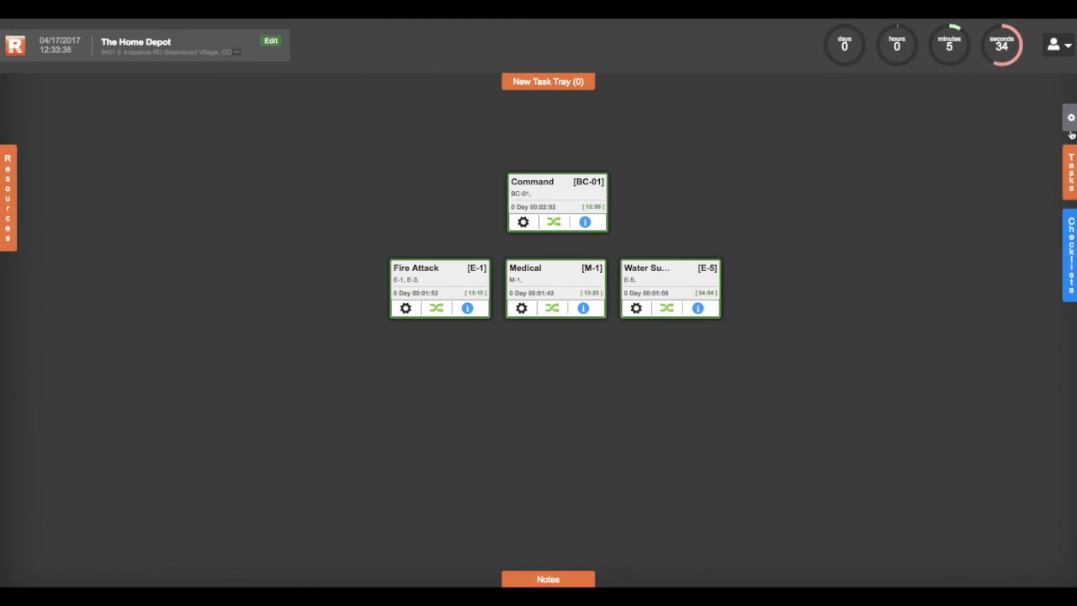
{"action": "left_click", "coordinate": [1071, 117]}
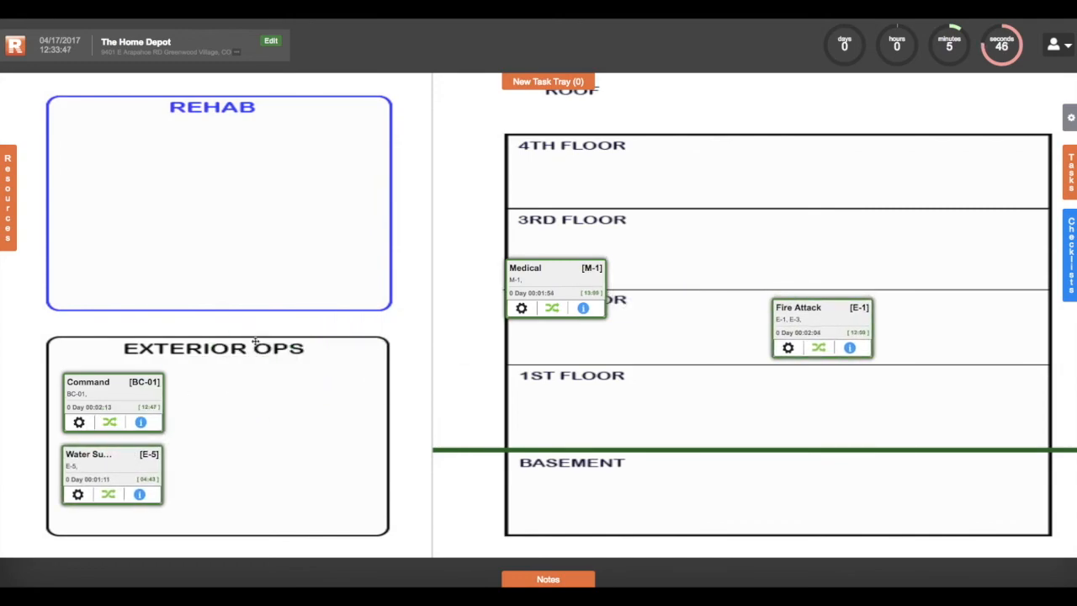
Drag the Medical tile into REHAB and choose a board background image option.
{"action": "left_click_drag", "start_coordinate": [555, 287], "coordinate": [109, 164]}
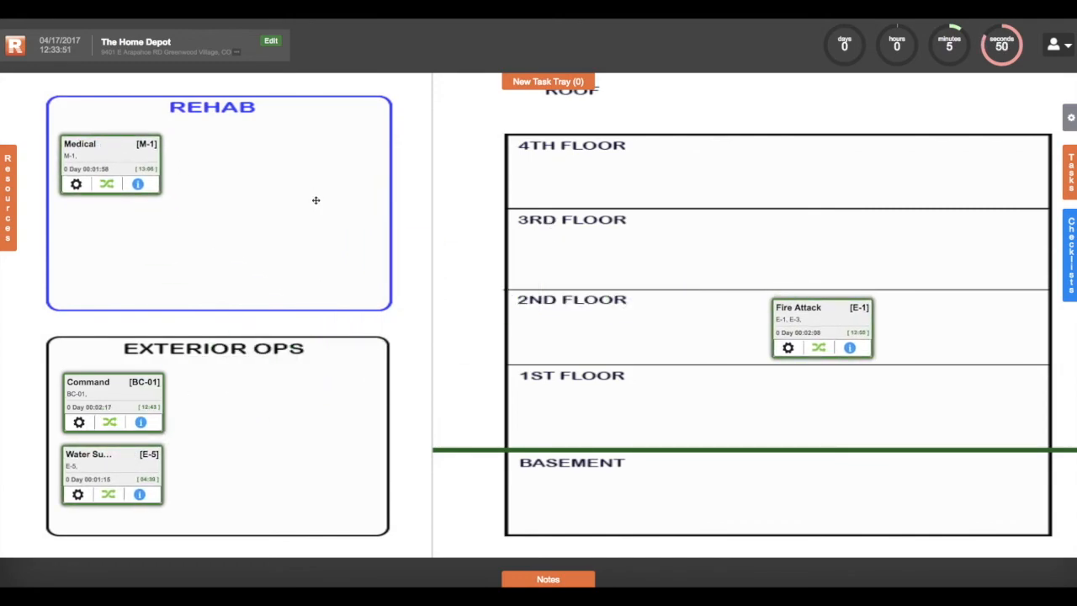
{"action": "left_click", "coordinate": [1070, 117]}
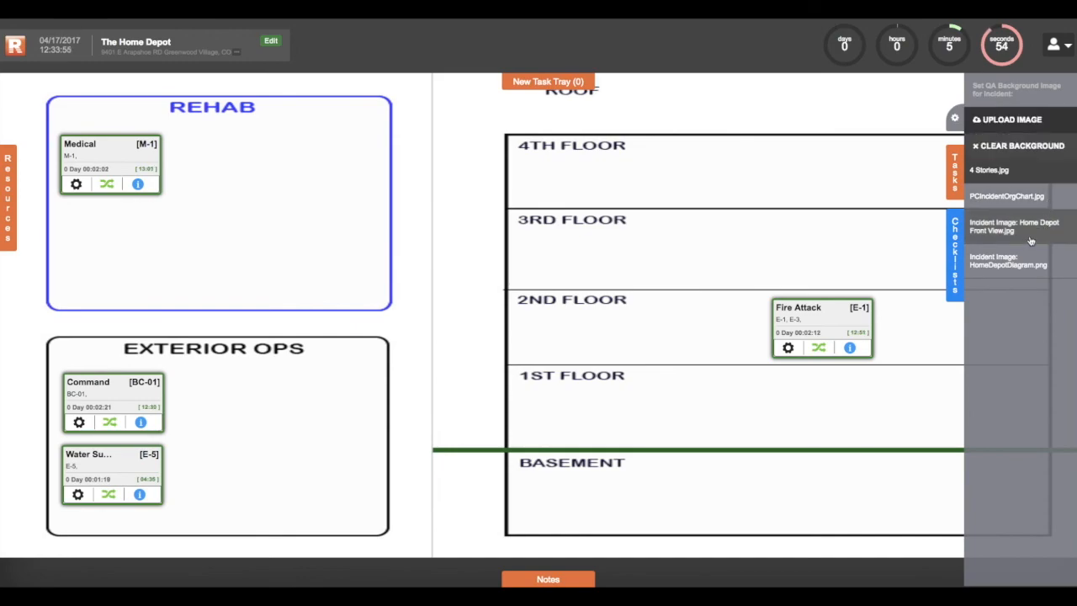
{"action": "left_click", "coordinate": [1009, 261]}
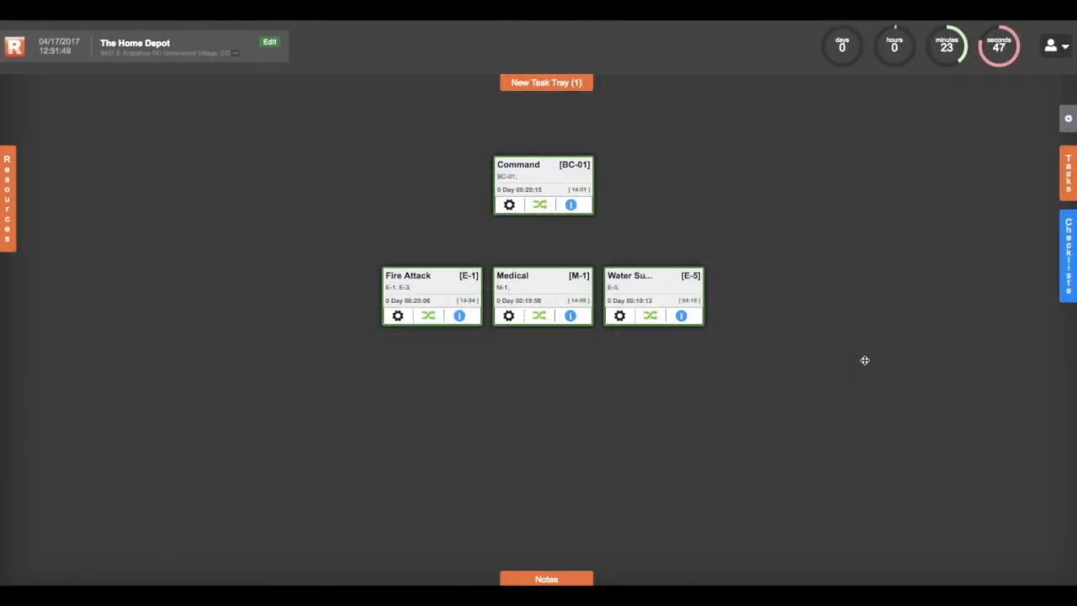
{"action": "left_click", "coordinate": [1069, 256]}
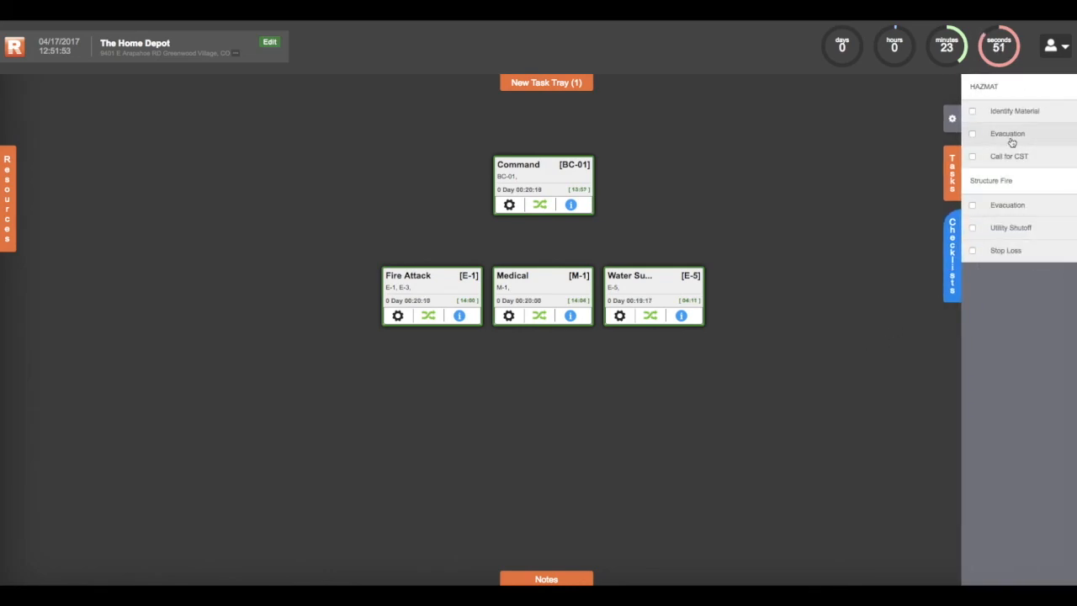
{"action": "left_click", "coordinate": [973, 228]}
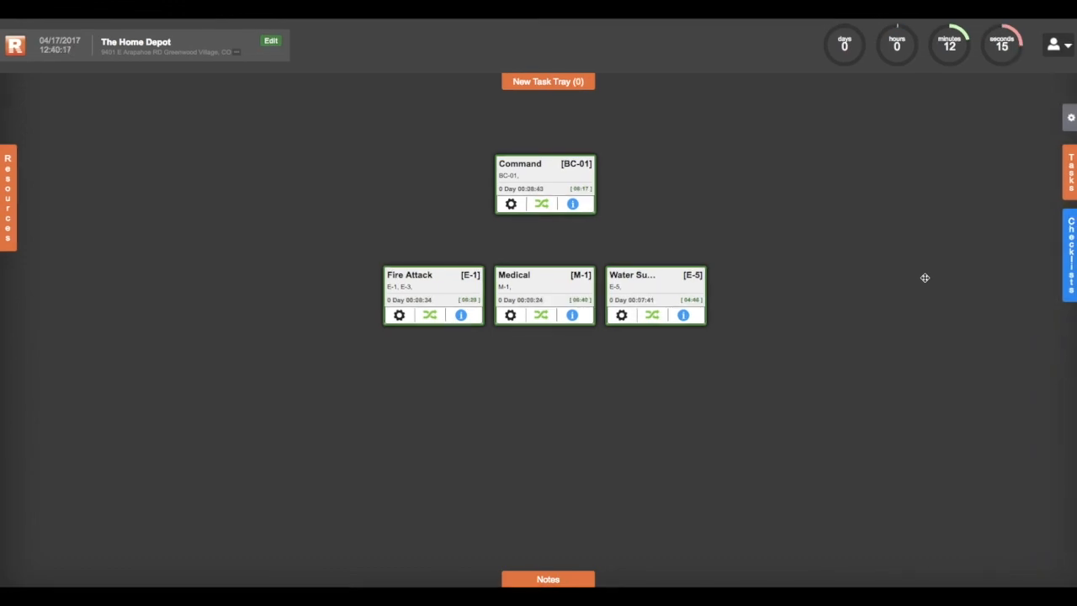
{"action": "left_click", "coordinate": [1054, 45]}
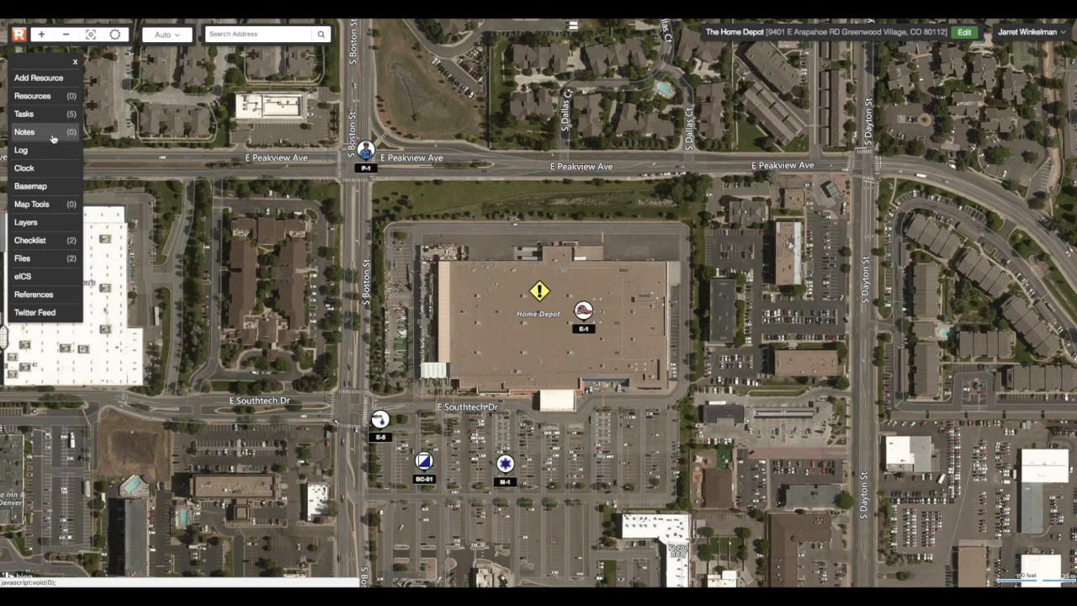
List the incident's attached files and view the Home Depot front view image.
{"action": "left_click", "coordinate": [21, 258]}
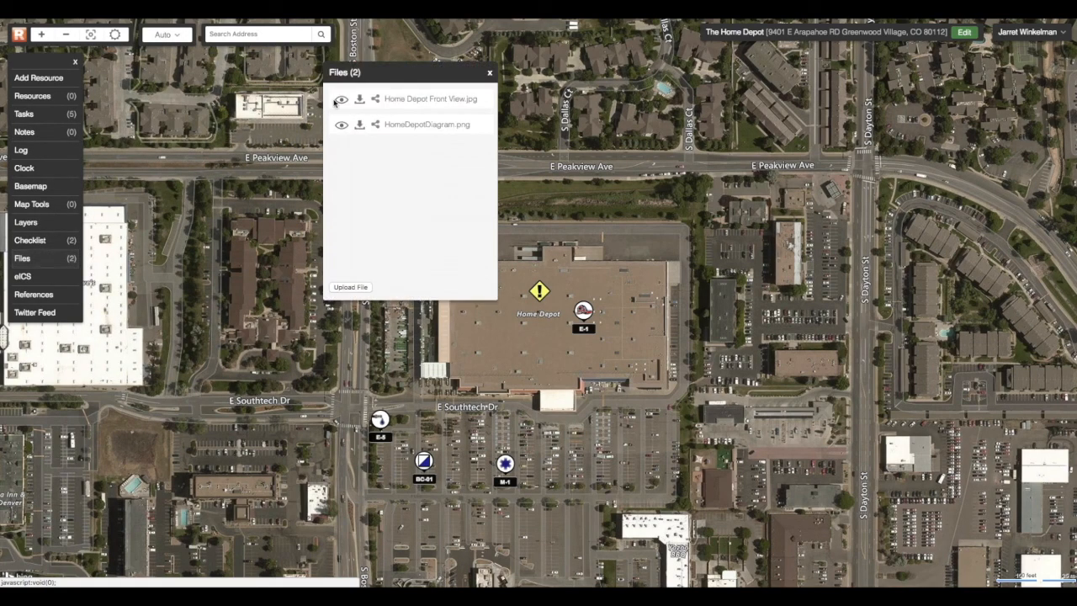
{"action": "left_click", "coordinate": [490, 72]}
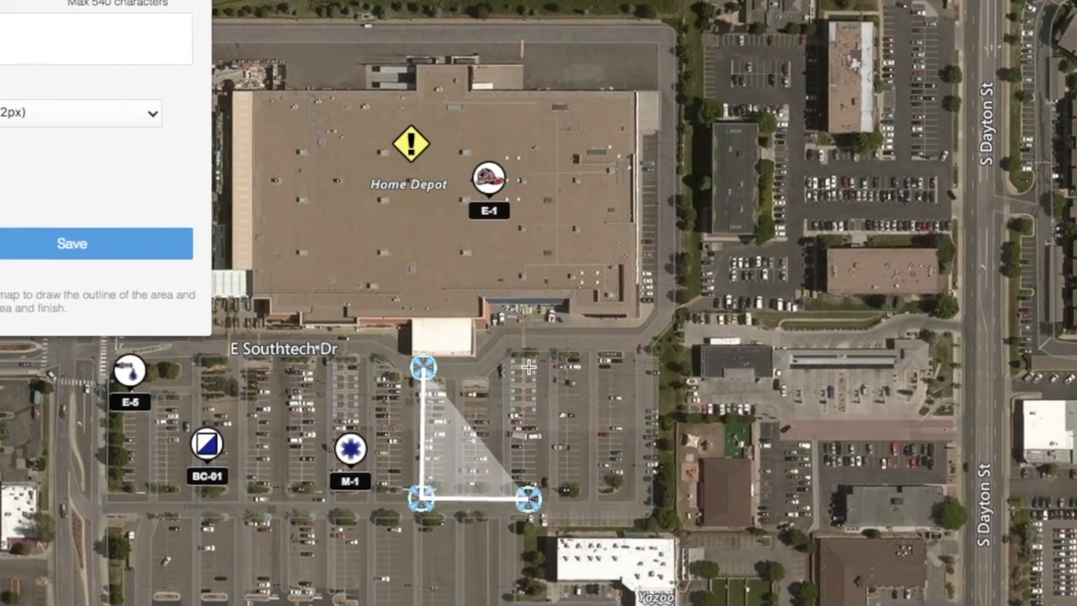
Finish the polygon outlining the parking lot south of the store.
{"action": "left_click", "coordinate": [71, 244]}
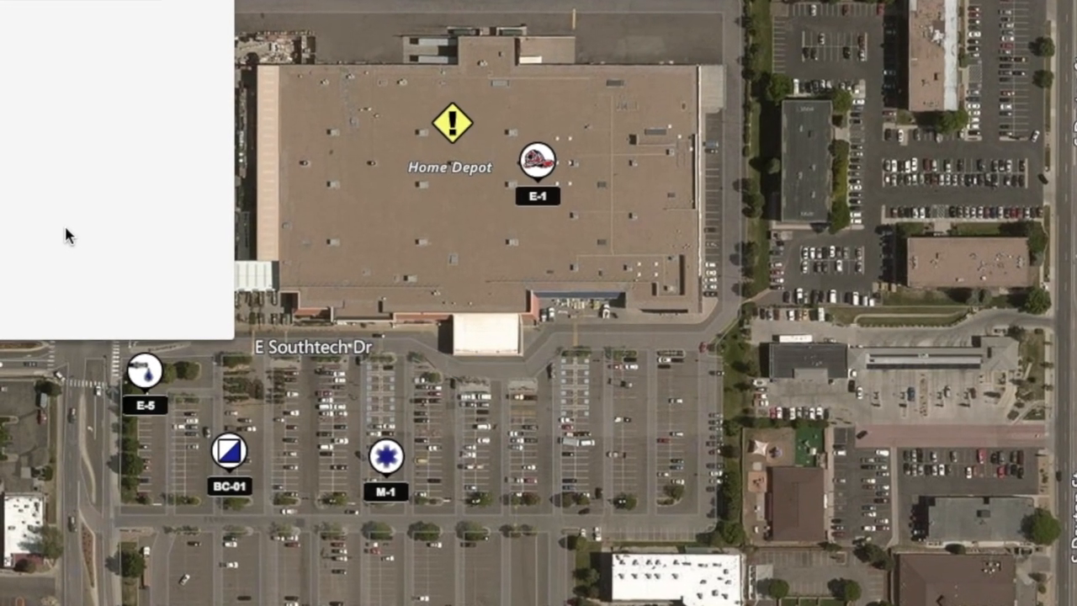